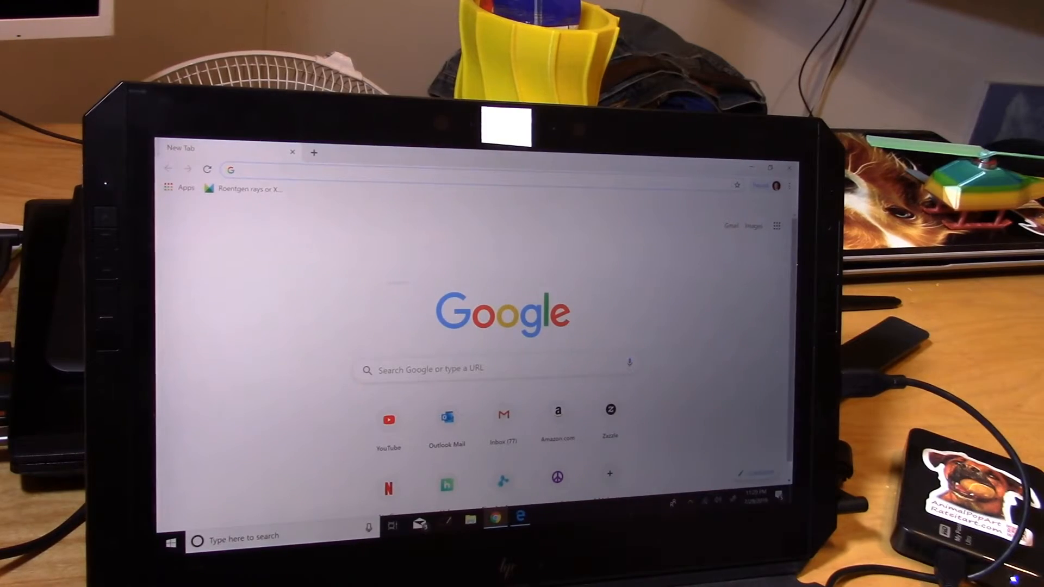
- Restart Windows from the Start menu power options to reach the sign-in screen
left_click(170, 537)
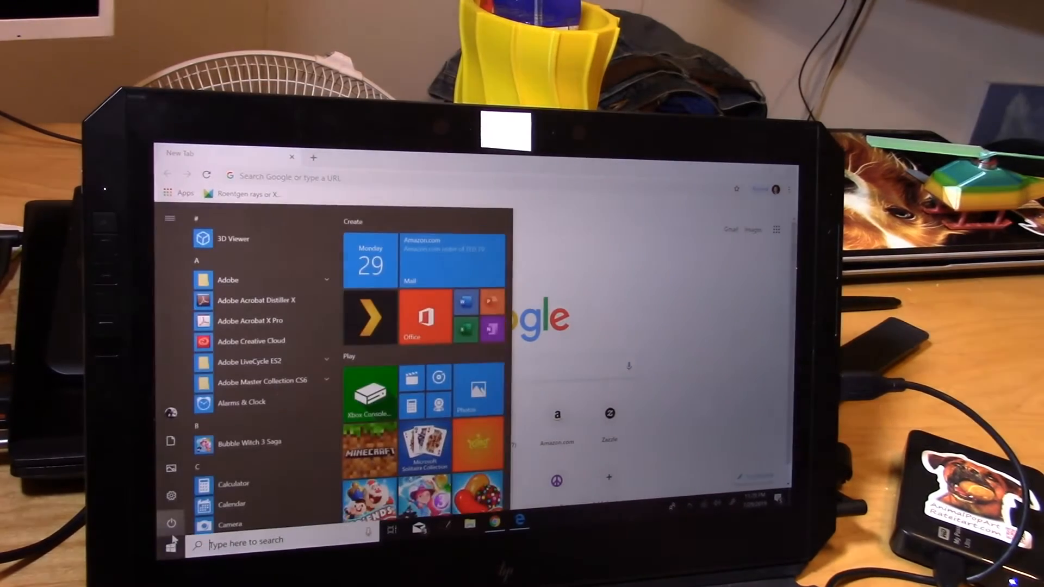
left_click(172, 524)
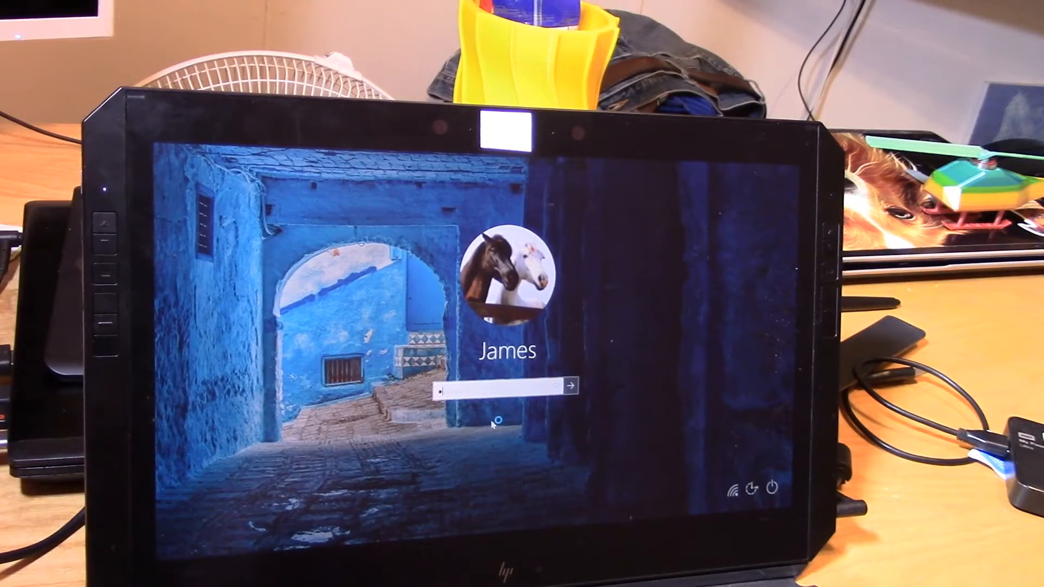
- Enter the account password and sign back in to the desktop
type("password")
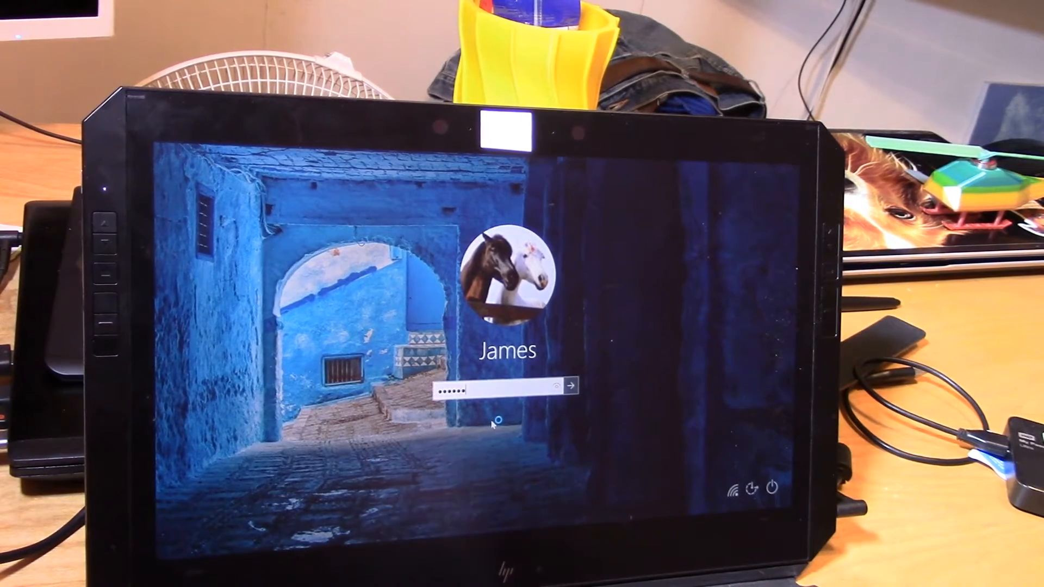
left_click(570, 383)
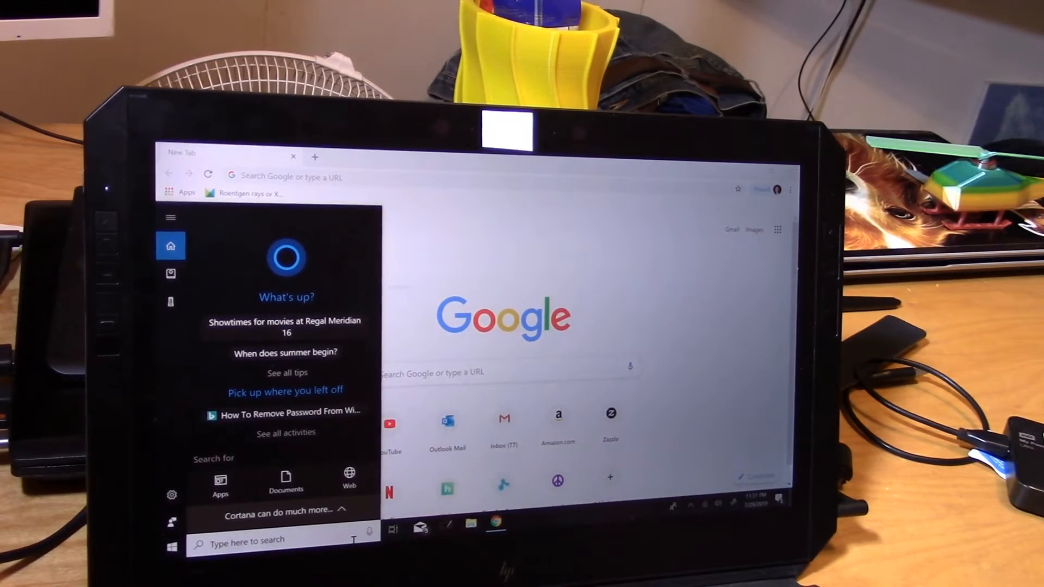
- Find Reset this PC by searching 'reset', then Restart now under Advanced startup
type("reset")
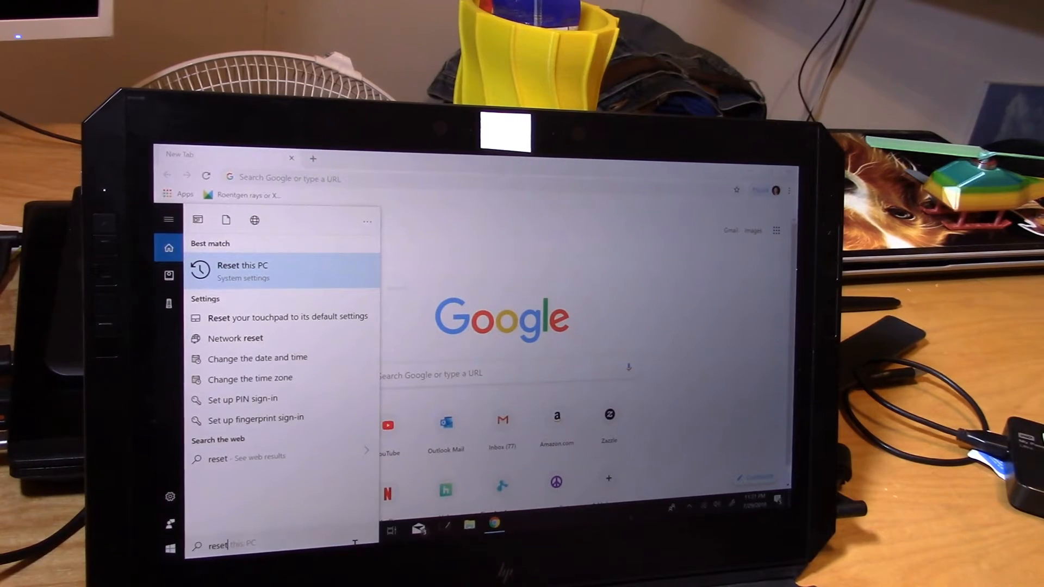
left_click(243, 270)
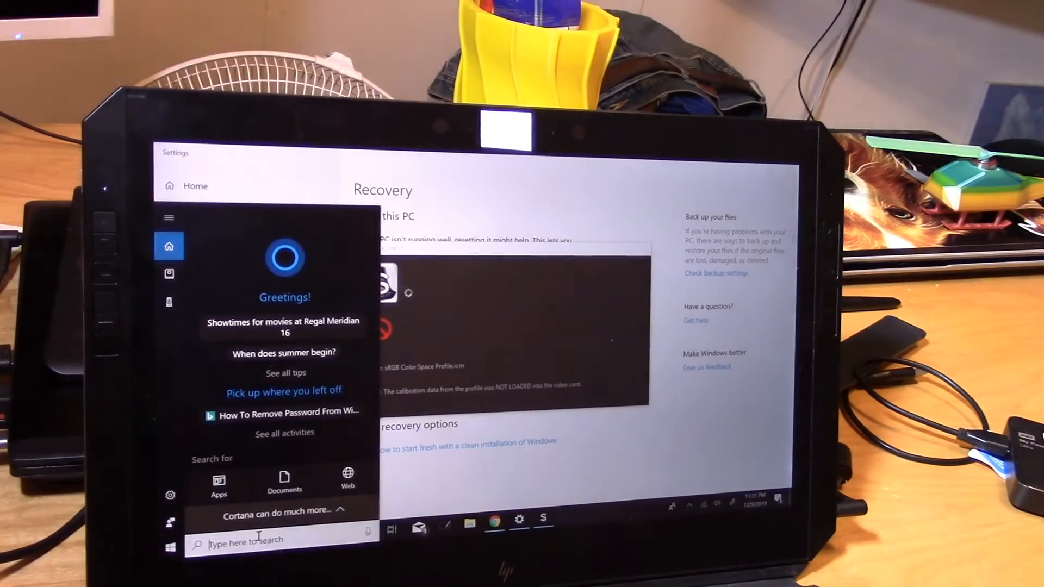
type("resetr")
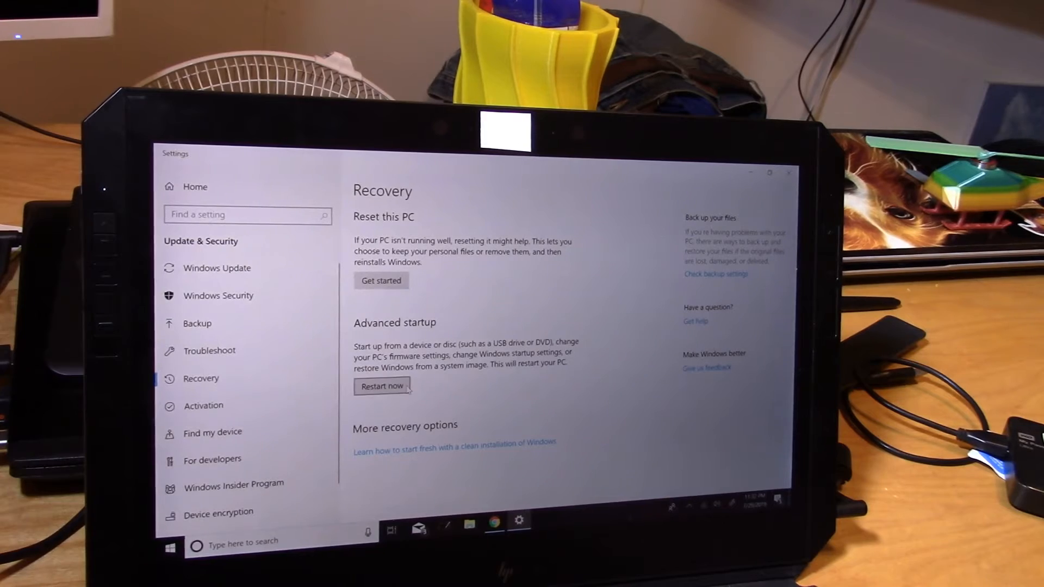
left_click(382, 387)
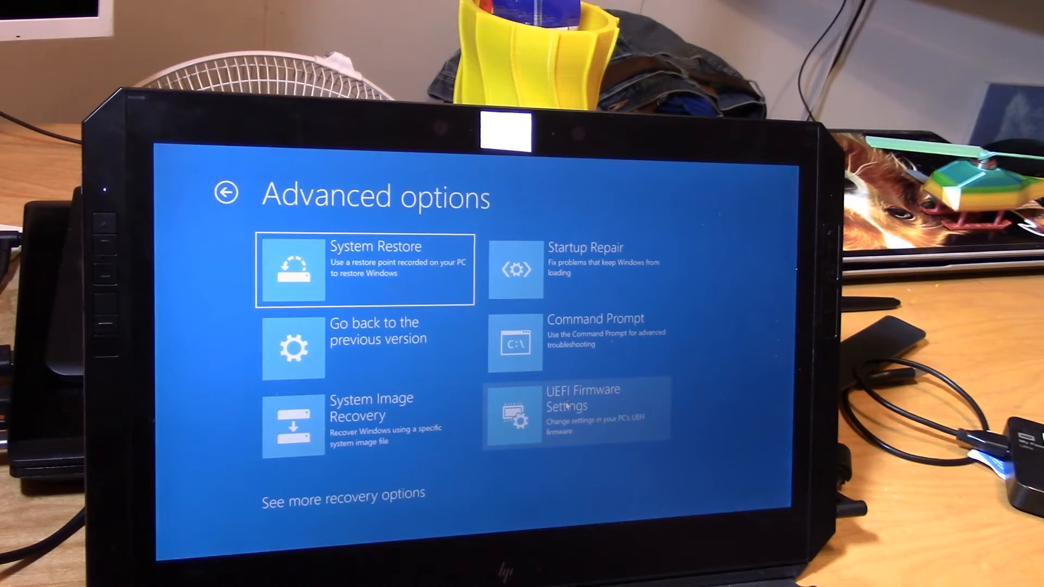
- Choose UEFI Firmware Settings from Advanced options and restart into the firmware
left_click(574, 413)
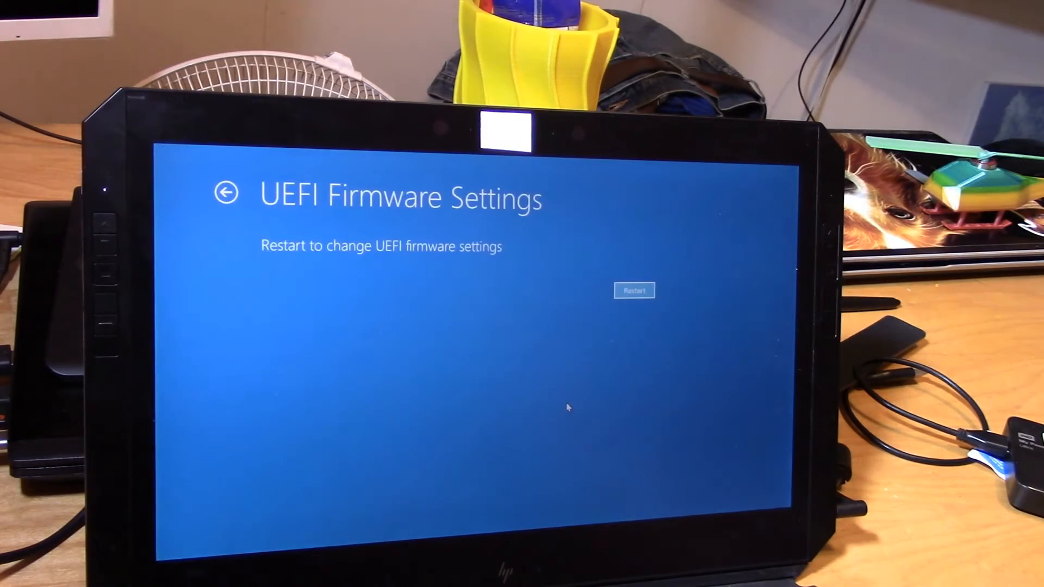
left_click(633, 291)
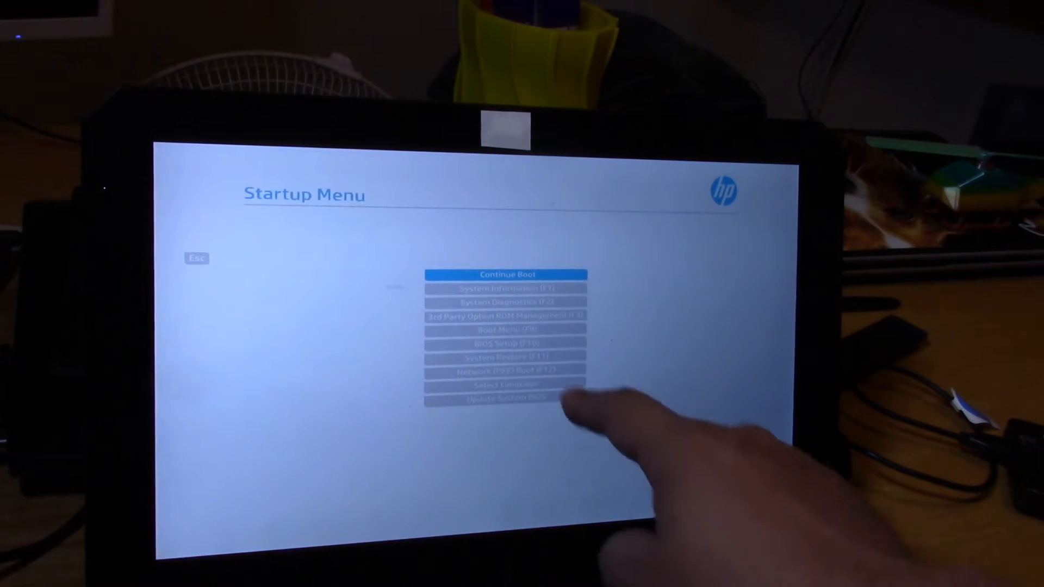
- Enter BIOS Setup (F10) and move to the port settings entry on the Advanced tab
left_click(505, 342)
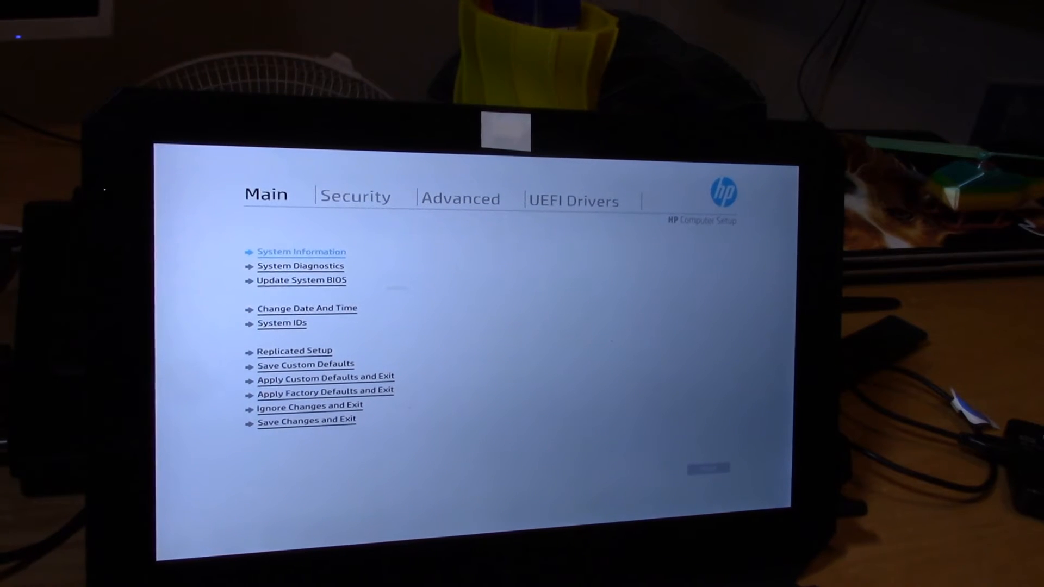
left_click(460, 198)
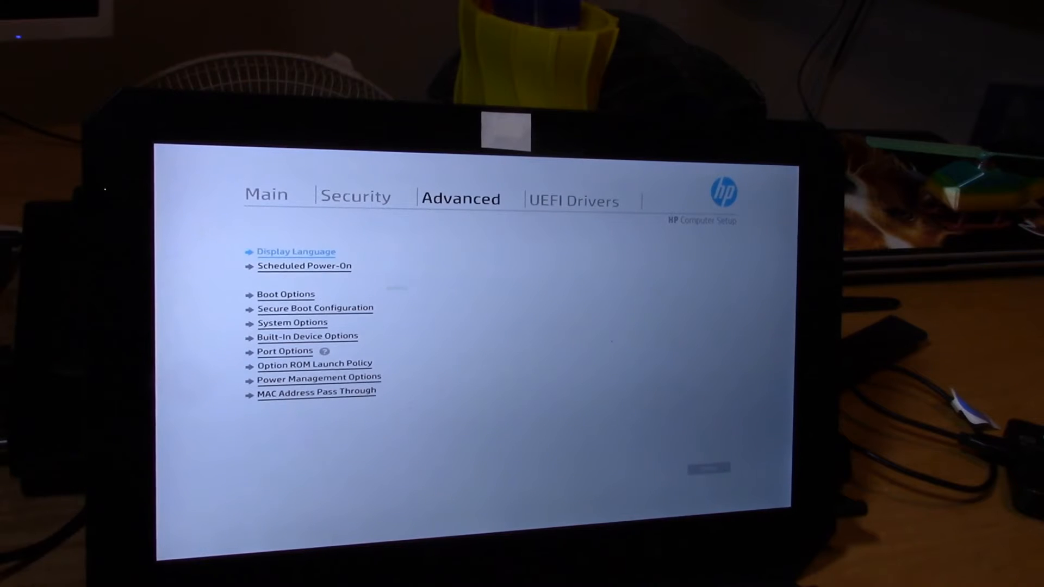
key("down")
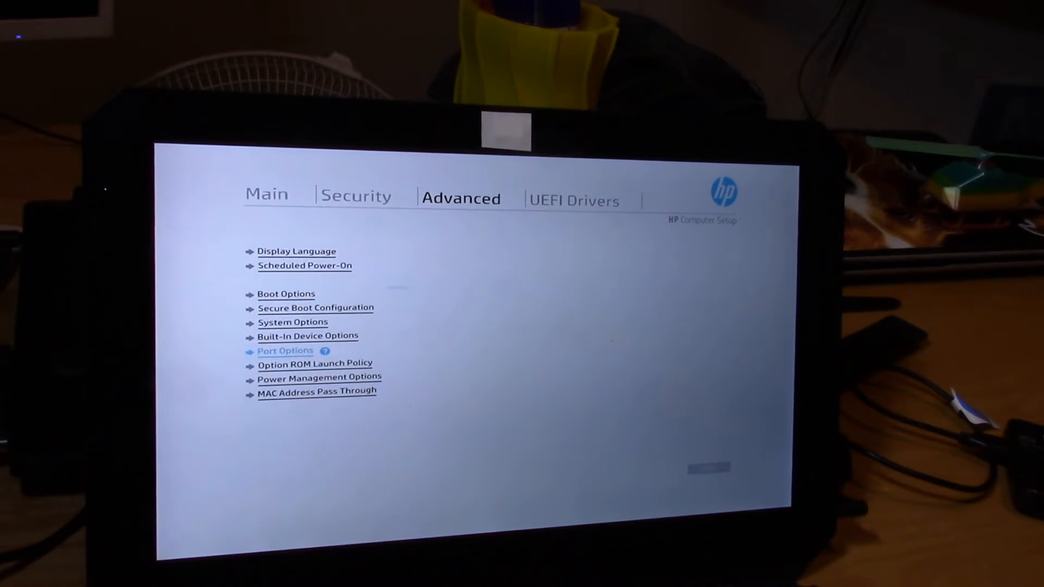
- Uncheck USB Legacy Port Charging under Port Options and exit to the Save Changes prompt
left_click(285, 351)
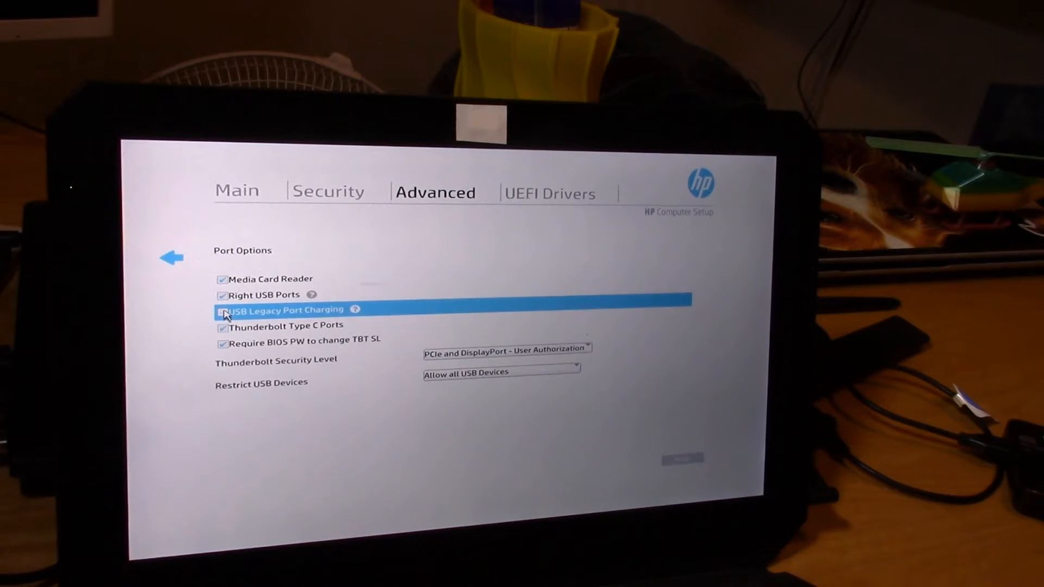
left_click(222, 309)
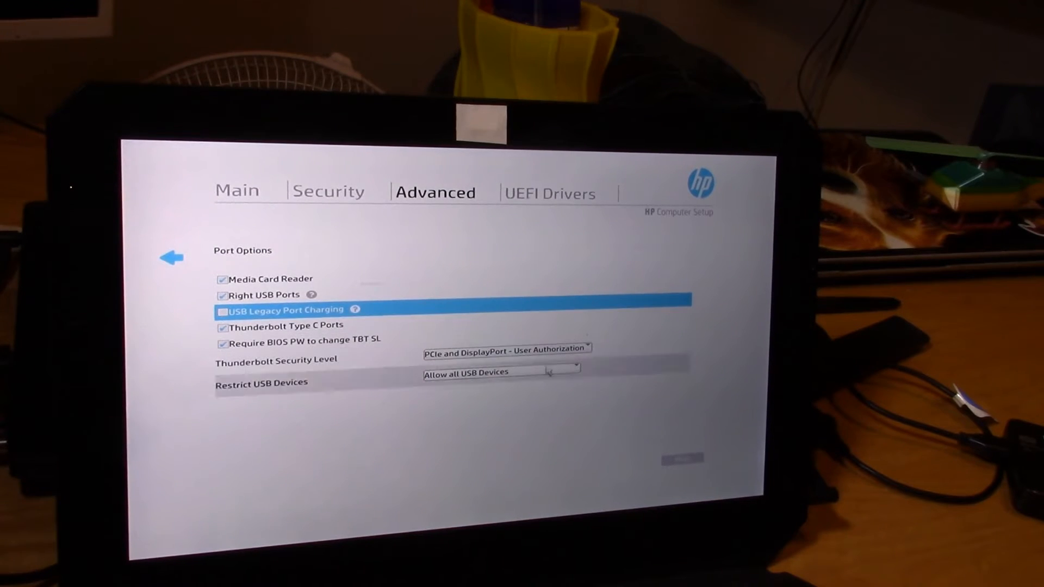
left_click(171, 256)
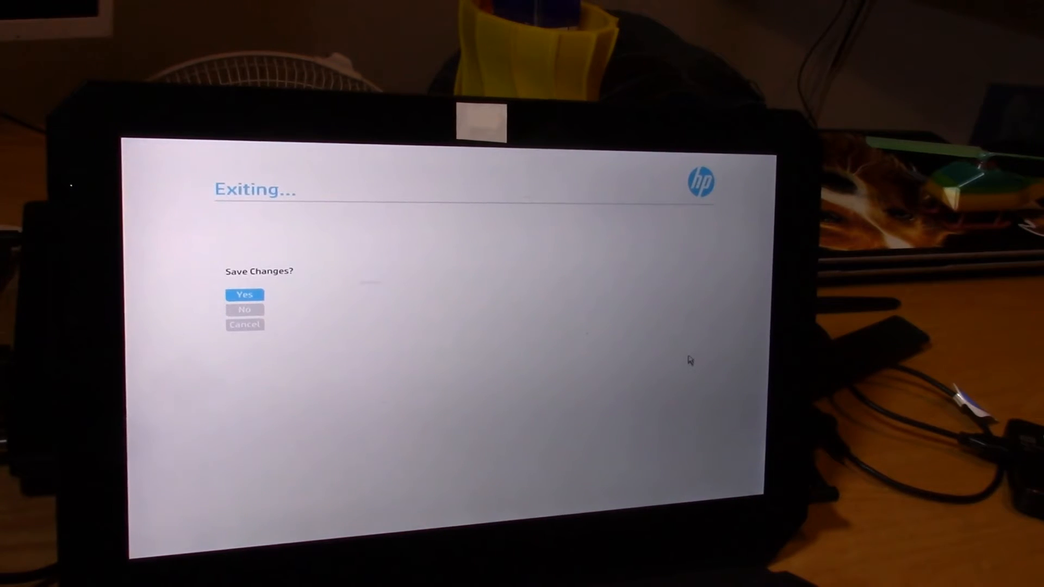
- Save the BIOS changes and sign back into Windows with the password
left_click(244, 294)
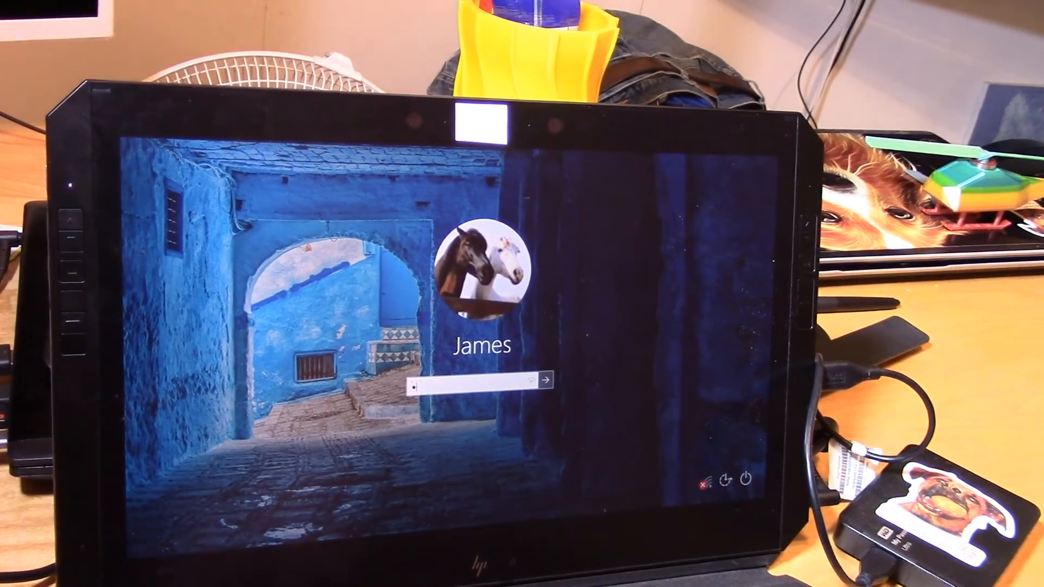
type("password")
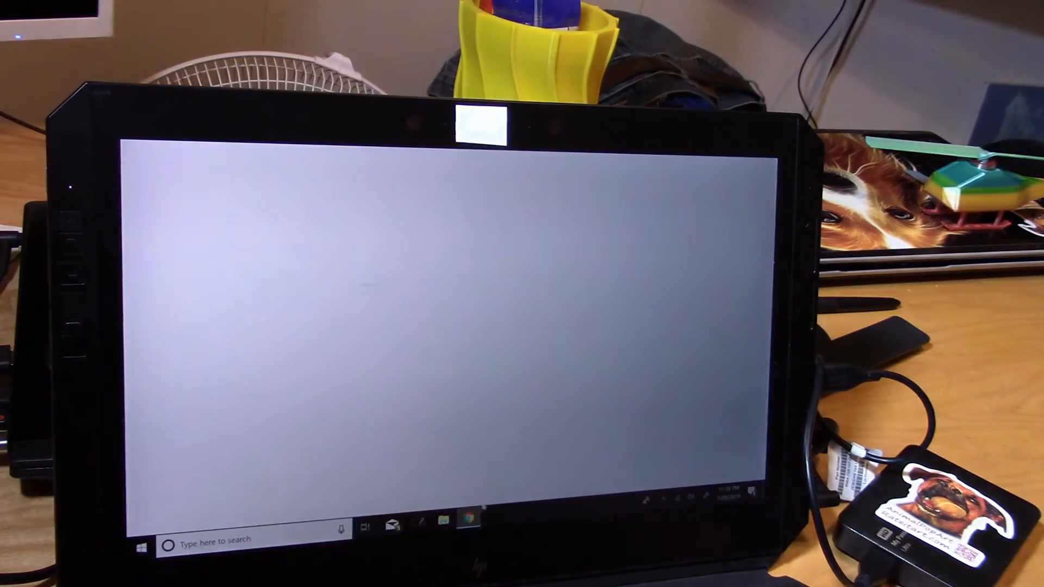
- Minimize Chrome and shut down the tablet from the Start menu power options
left_click(469, 518)
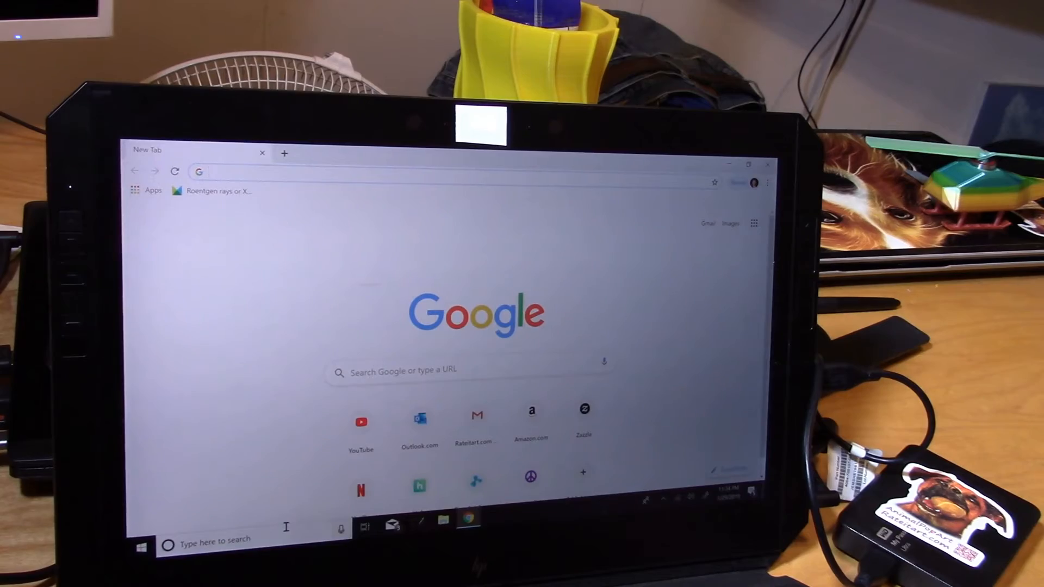
left_click(139, 539)
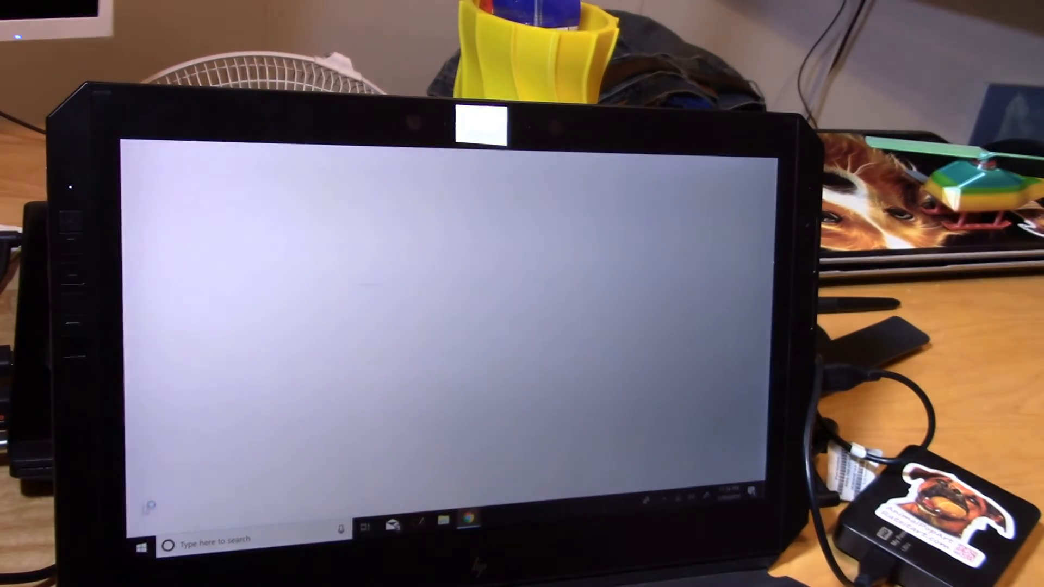
left_click(143, 546)
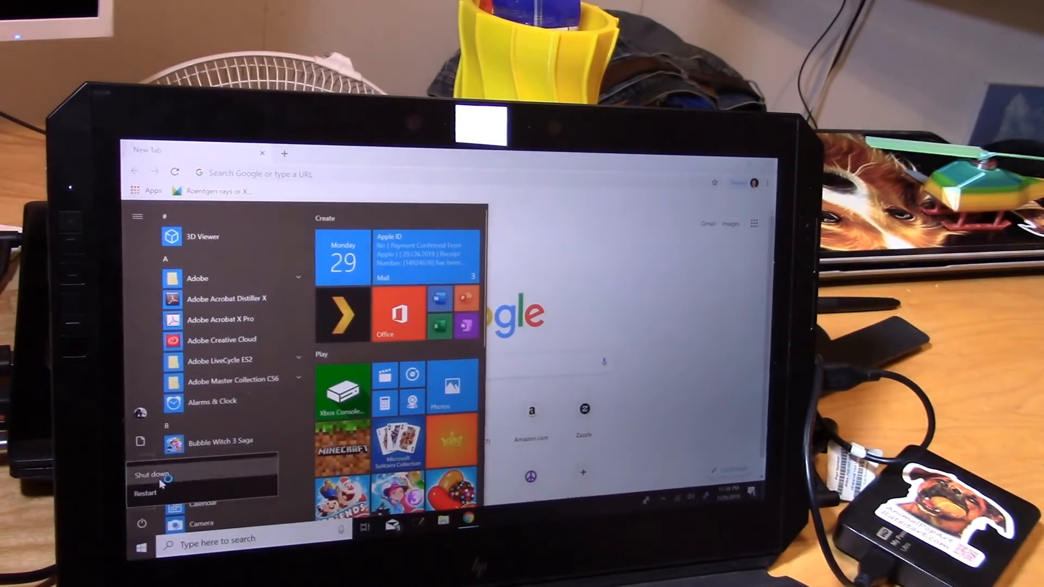
left_click(149, 475)
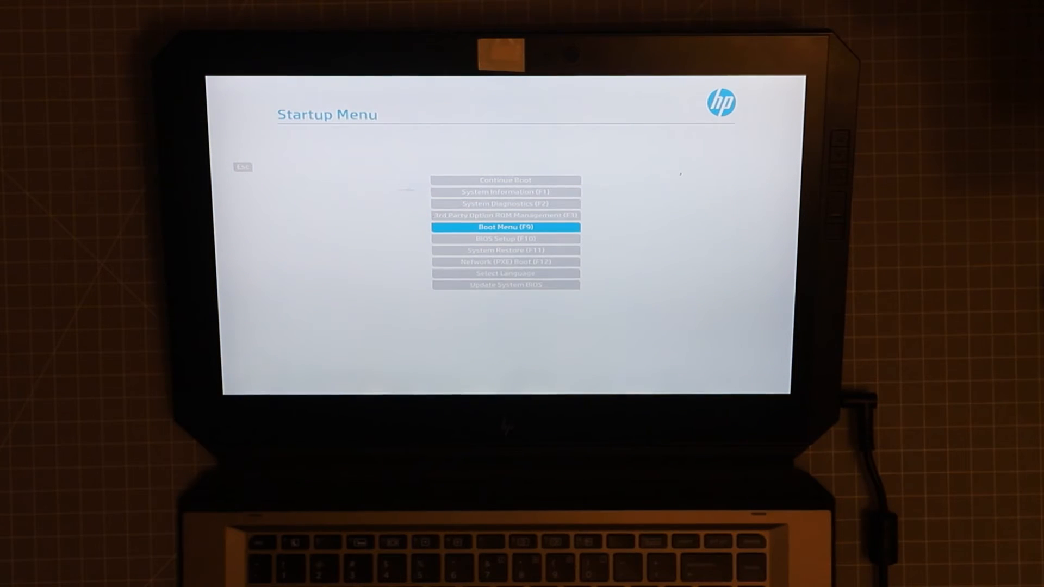
- Enter BIOS Setup and move to Boot Options on the Advanced tab
key("down")
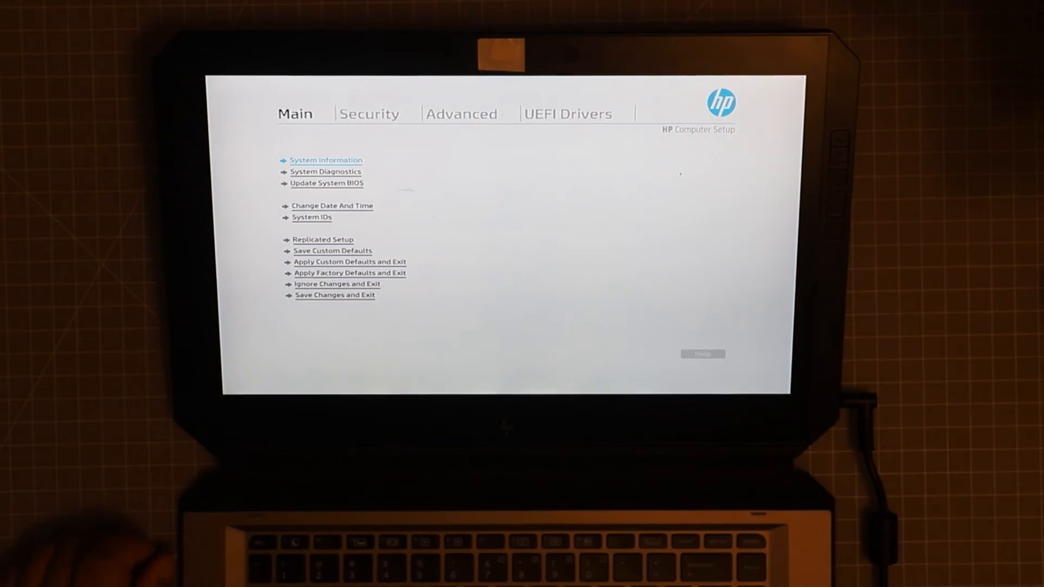
left_click(460, 113)
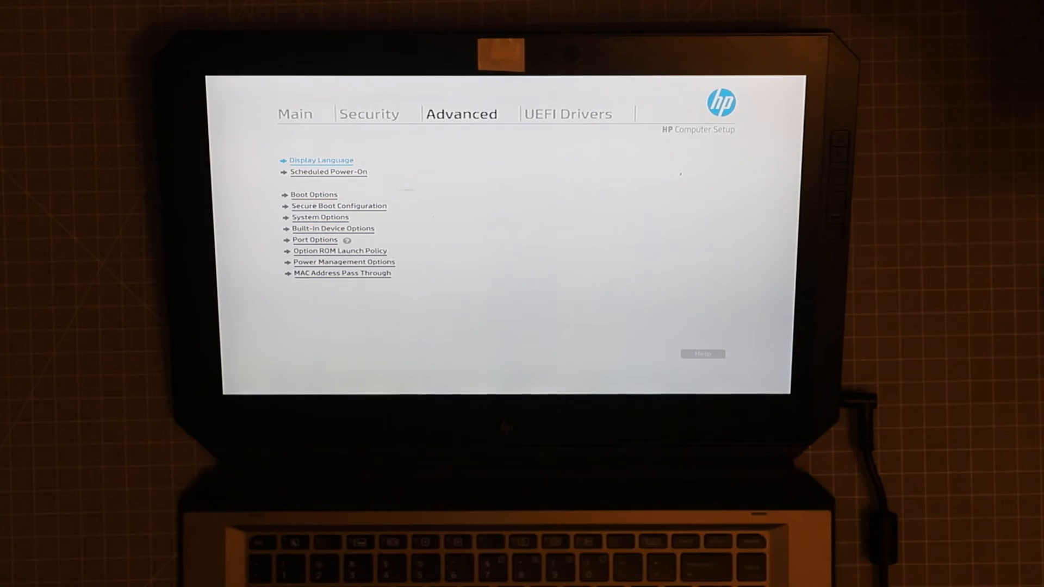
key("Down")
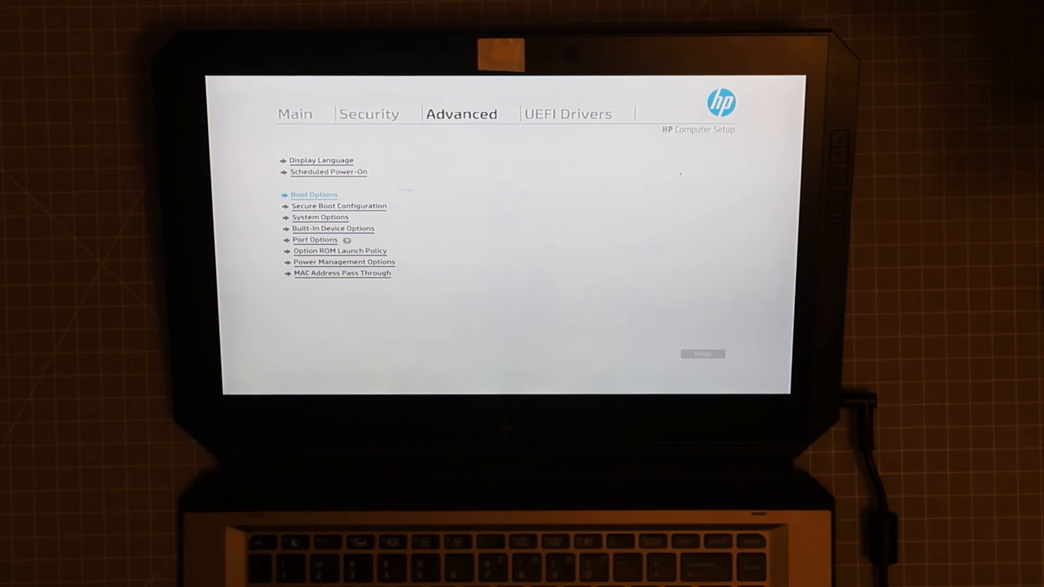
- Uncheck Fast Boot in Boot Options and pick a Startup Delay (sec.) value
left_click(313, 195)
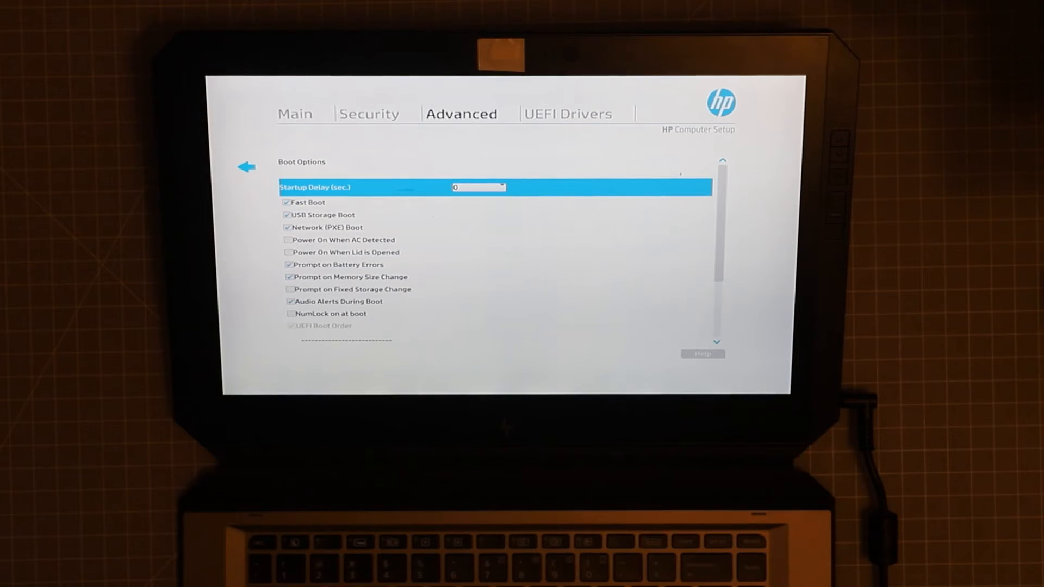
key("Down")
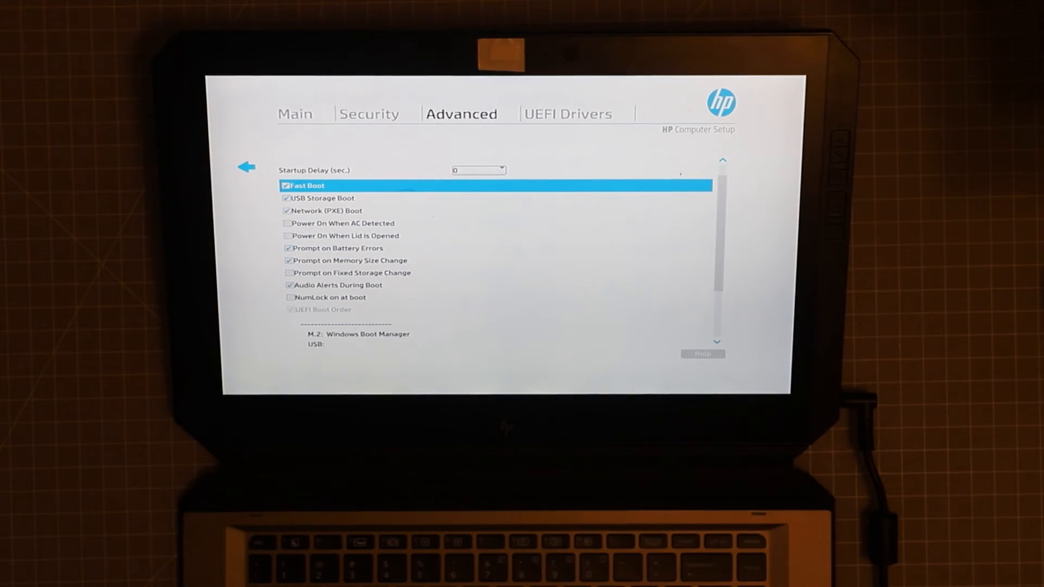
left_click(287, 185)
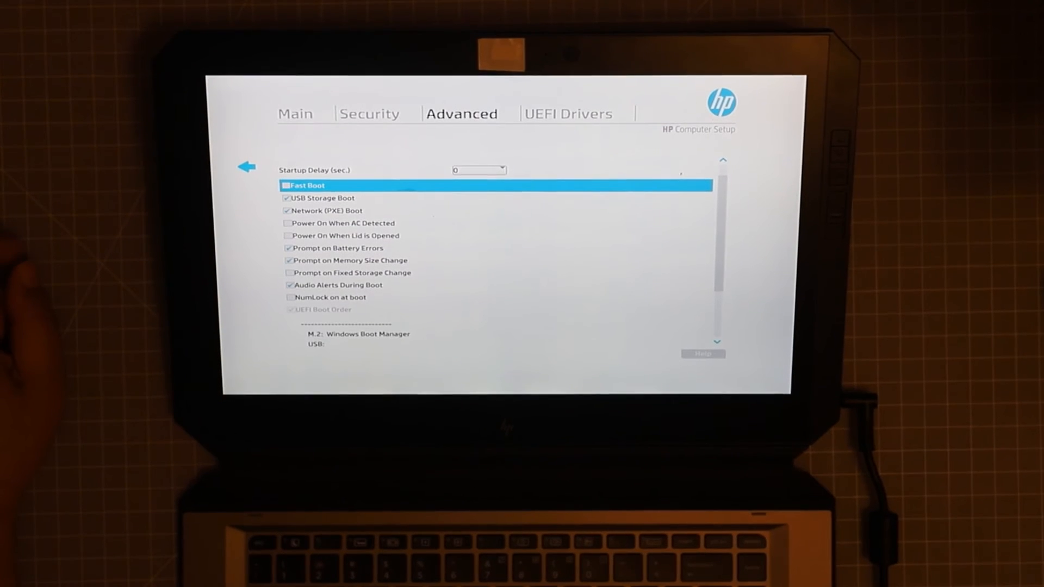
left_click(478, 170)
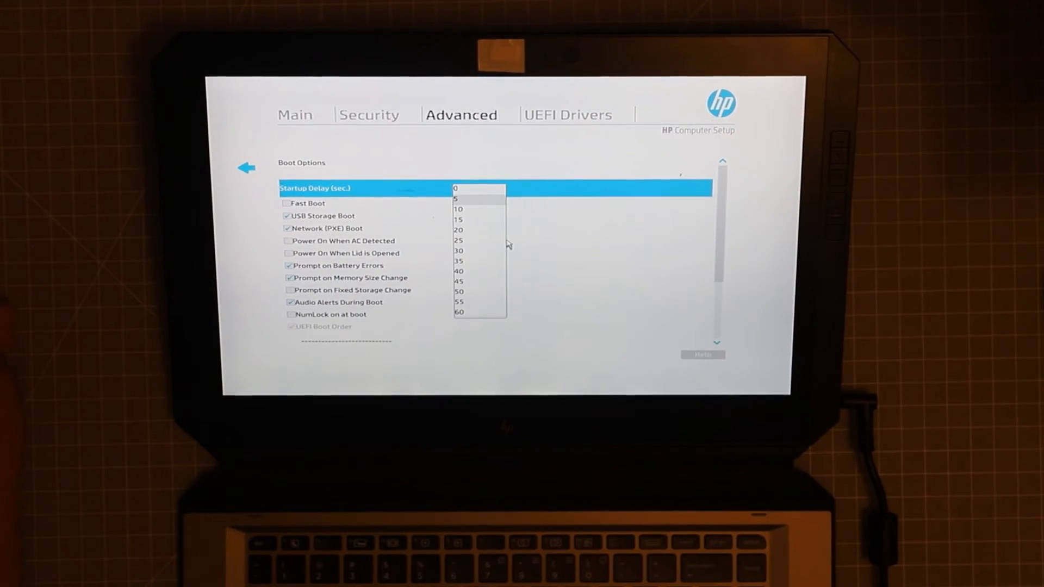
left_click(457, 198)
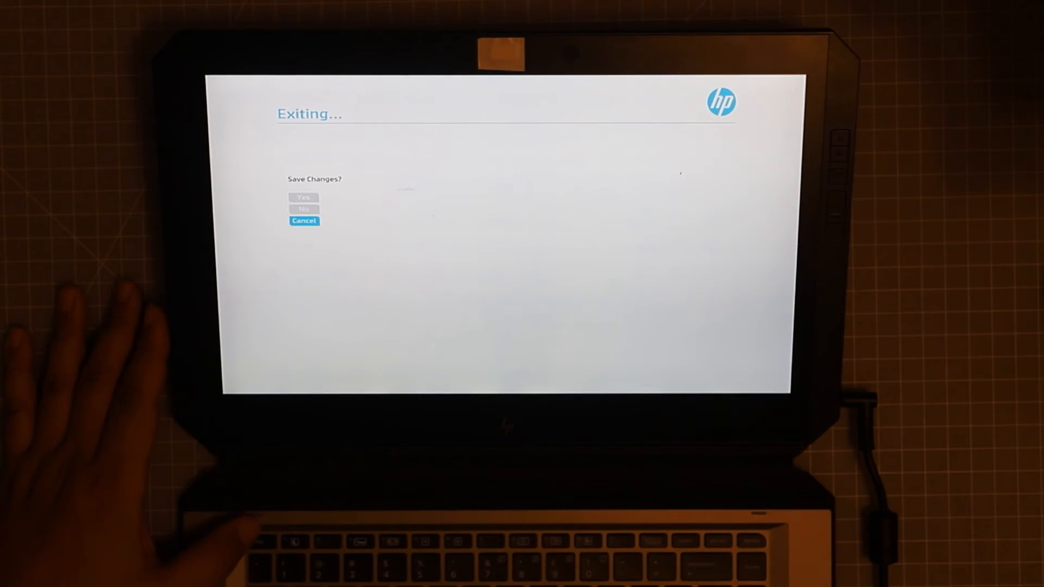
- Confirm saving the boot option changes when exiting setup
key("Up")
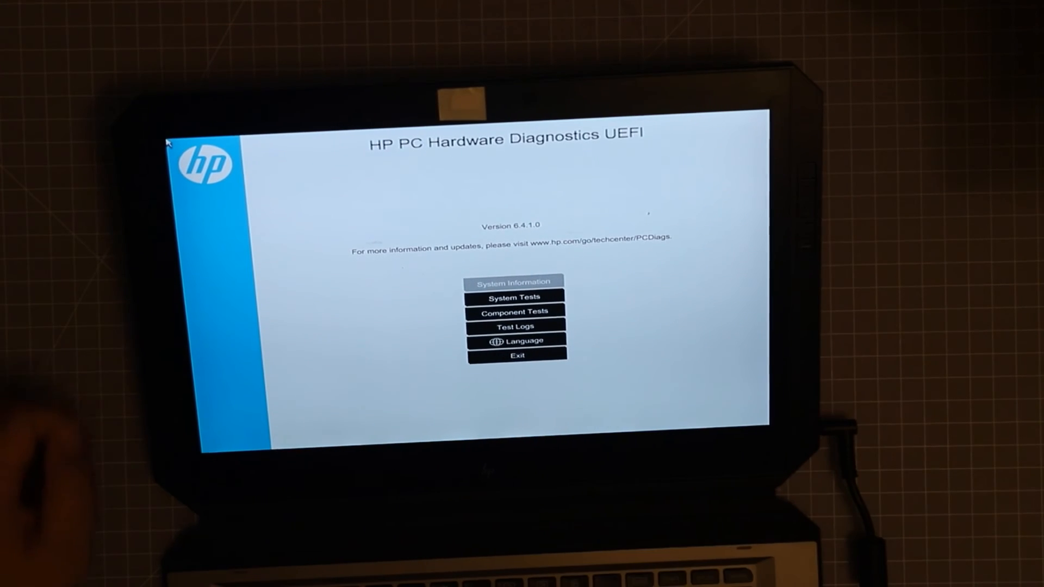
- Exit HP PC Hardware Diagnostics, confirming Yes, to return to the Startup Menu
key("down")
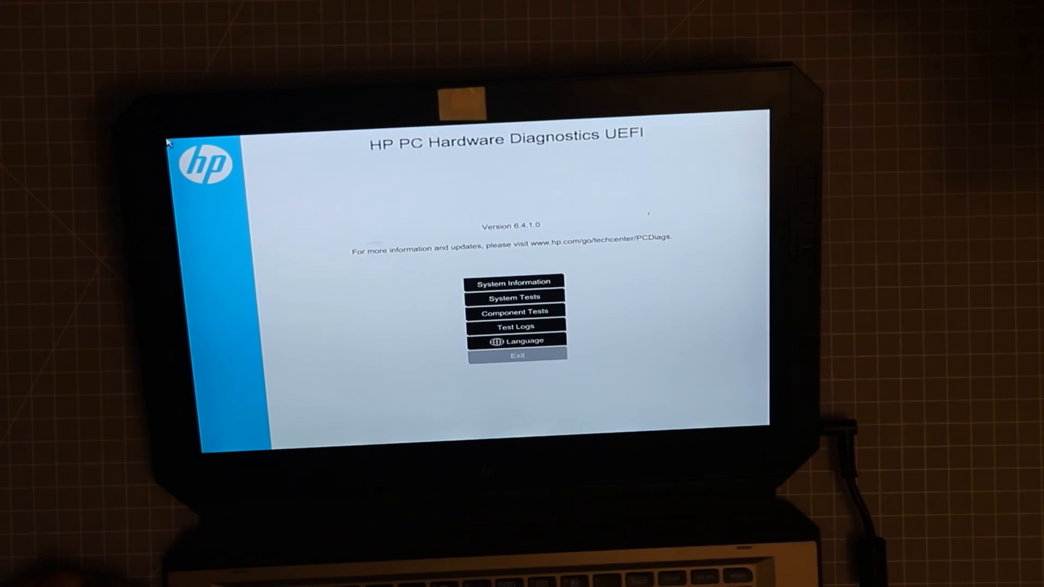
left_click(515, 355)
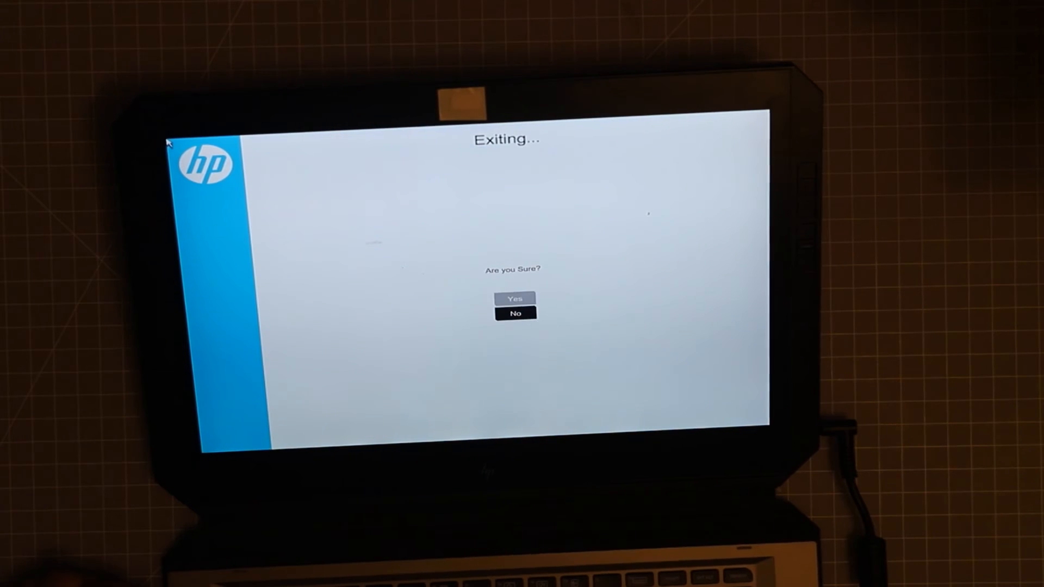
left_click(516, 313)
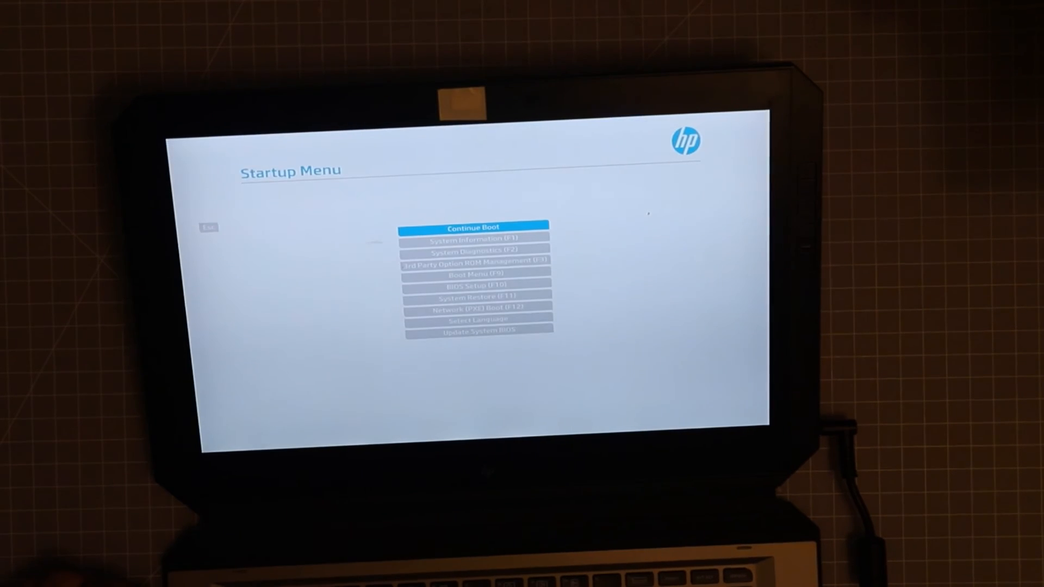